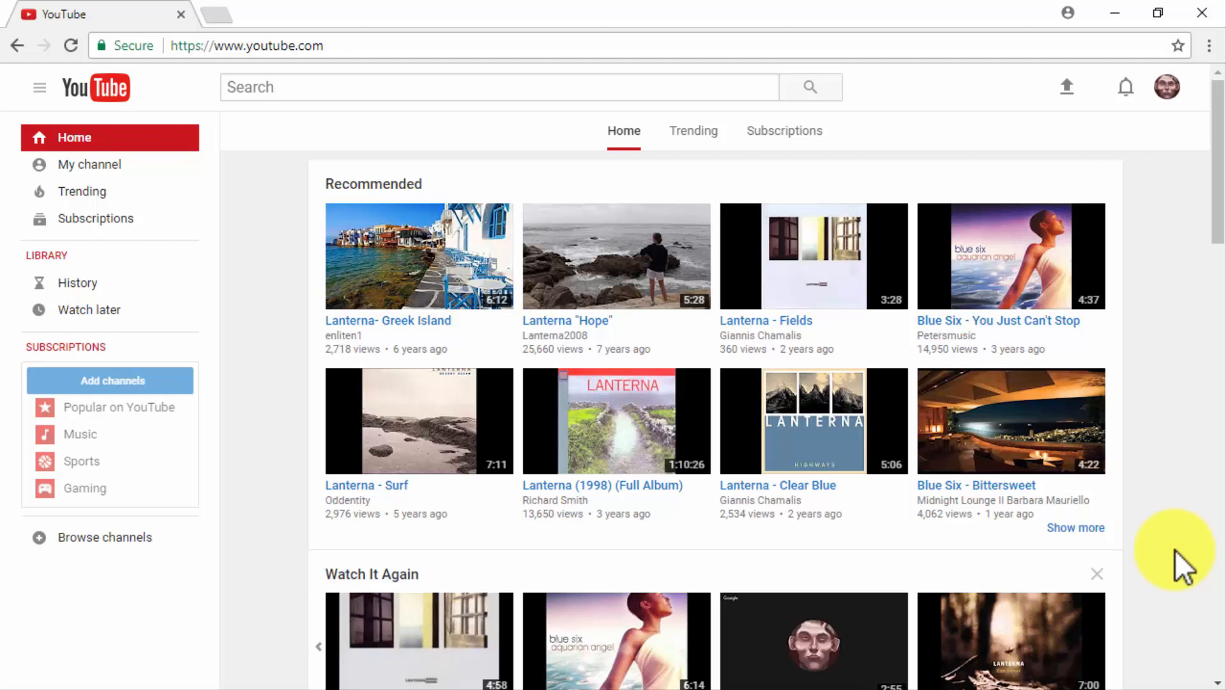
{"action": "mouse_move", "coordinate": [1179, 501]}
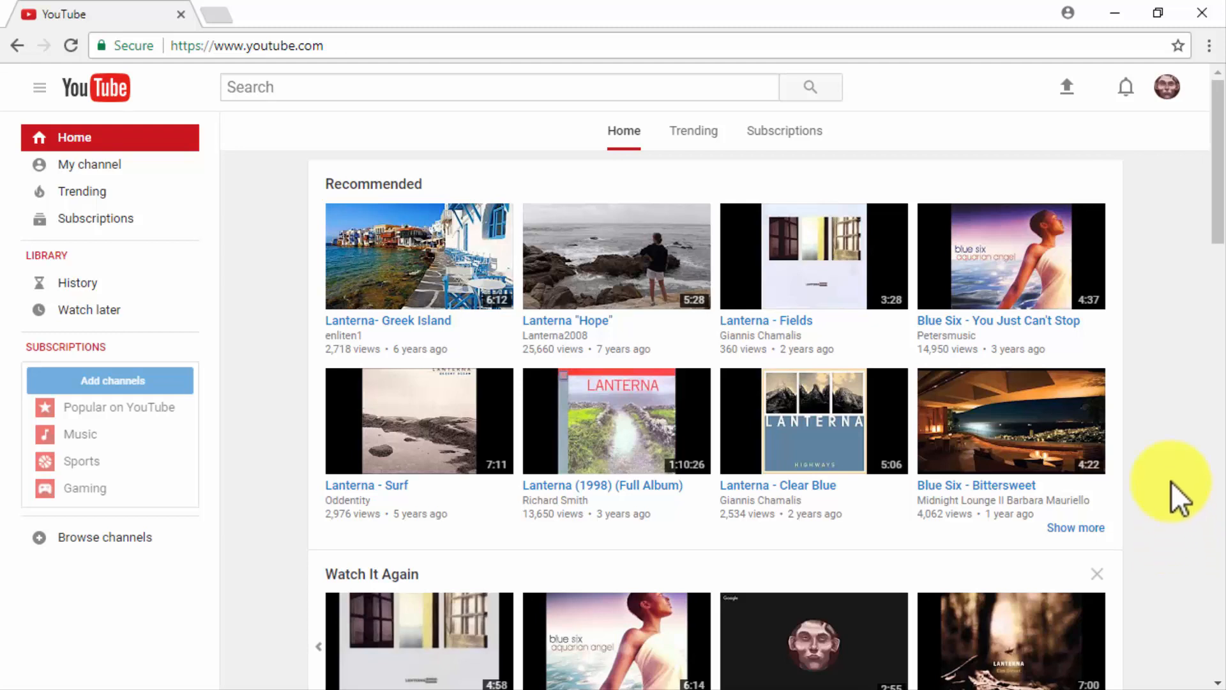
- Go from the account menu to Creator Studio and start editing the 'Diabetes Care Made Easy' video
{"action": "left_click", "coordinate": [1168, 87]}
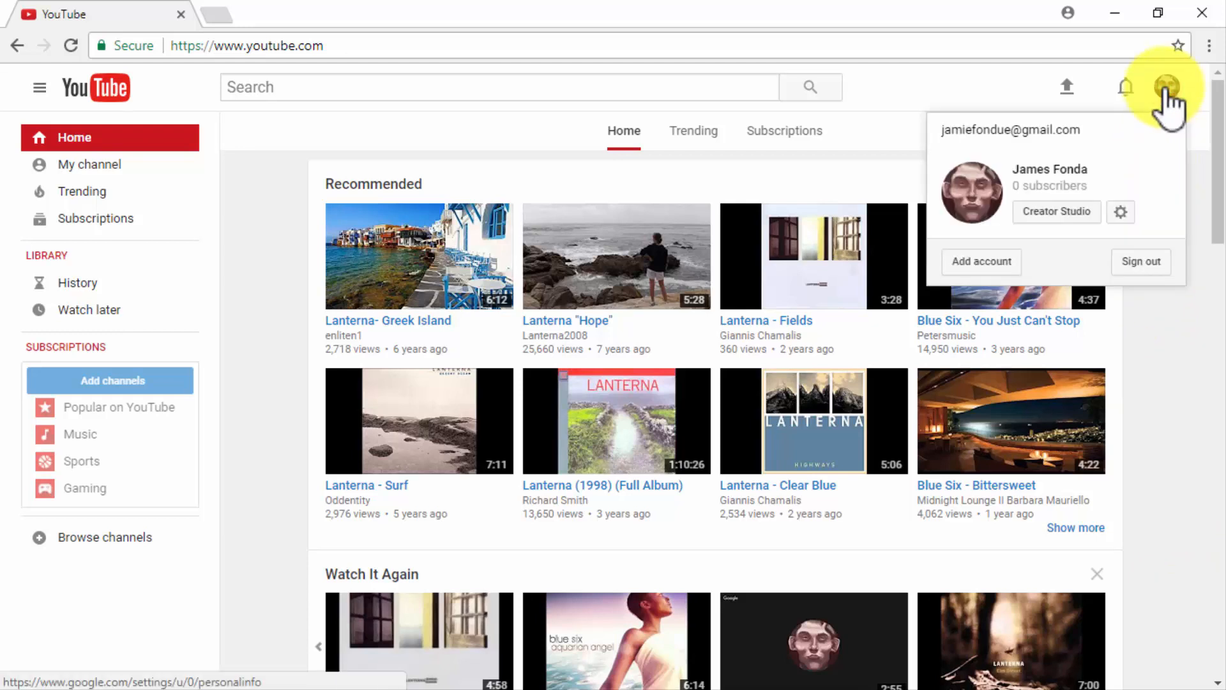
{"action": "left_click", "coordinate": [1057, 213]}
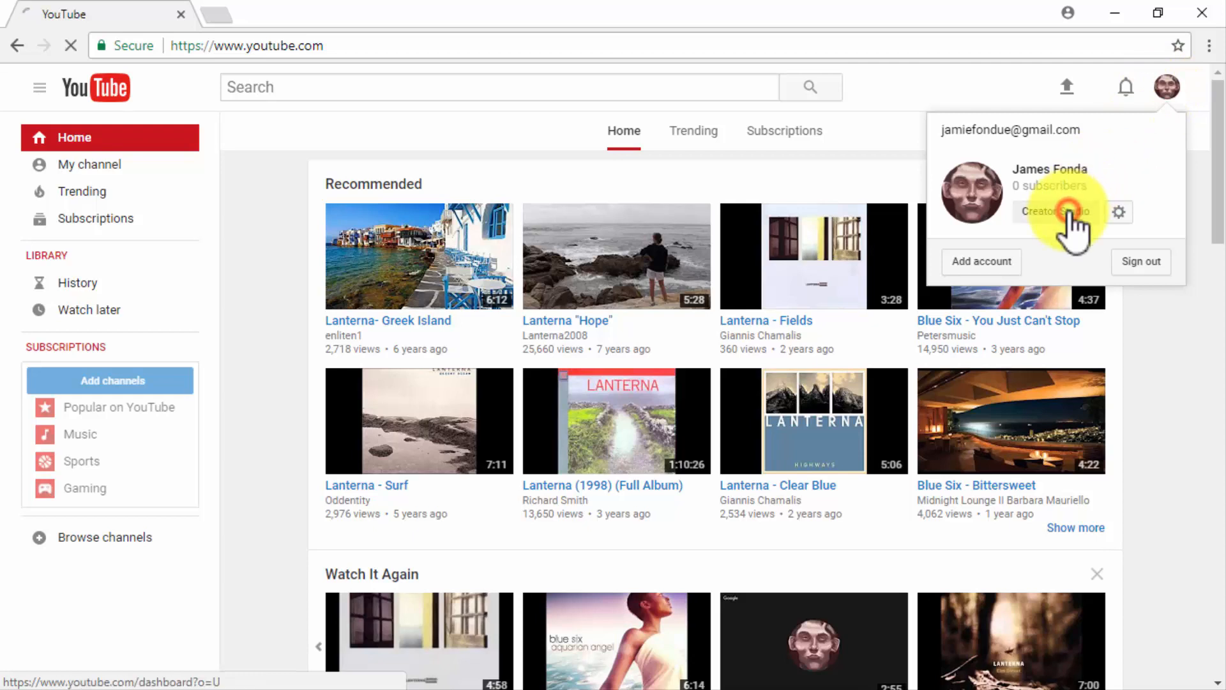
{"action": "left_click", "coordinate": [1053, 213]}
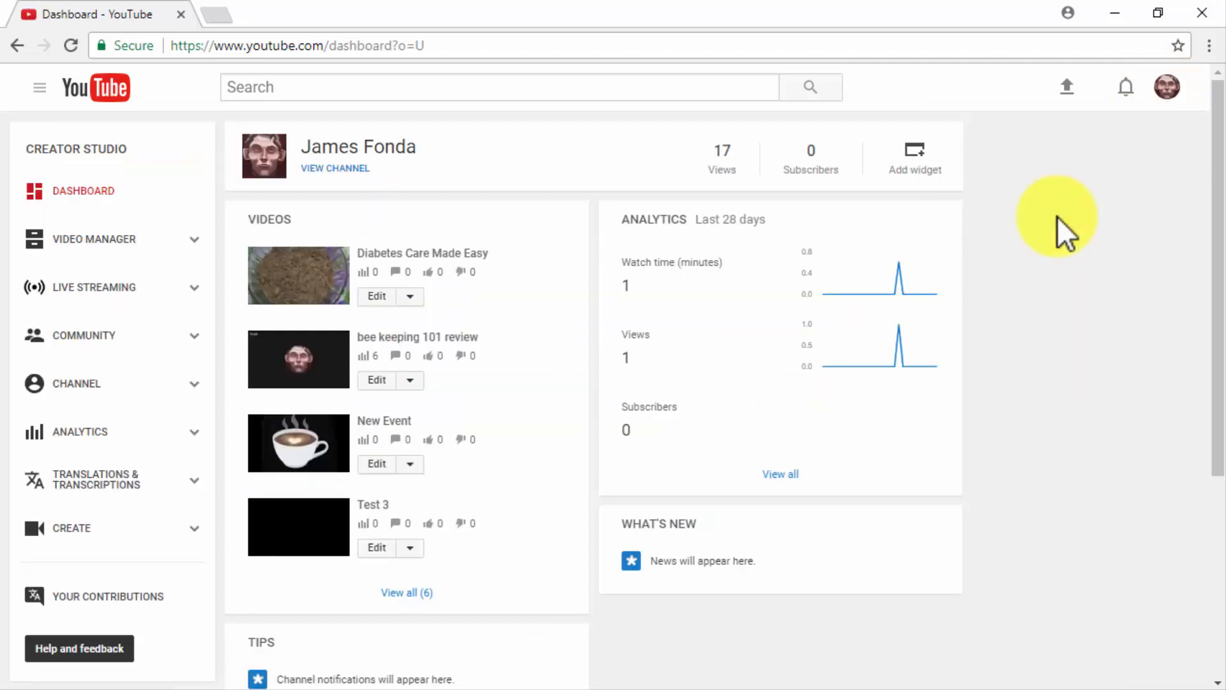
{"action": "mouse_move", "coordinate": [378, 314]}
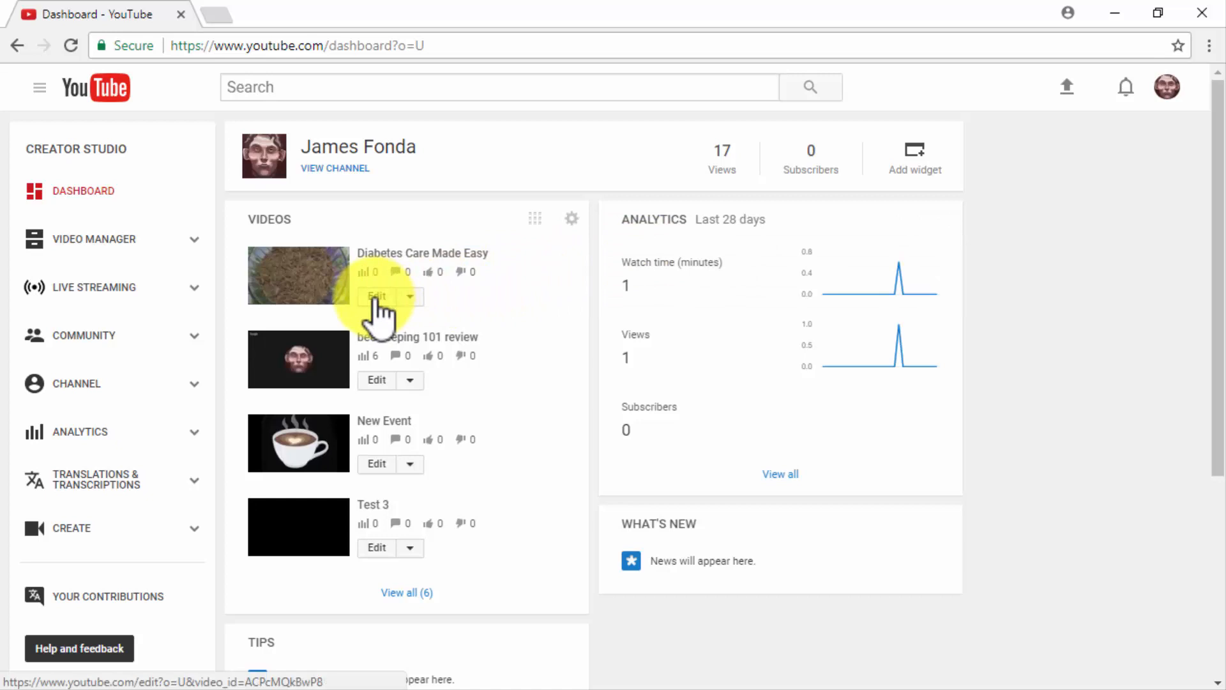
{"action": "left_click", "coordinate": [378, 297]}
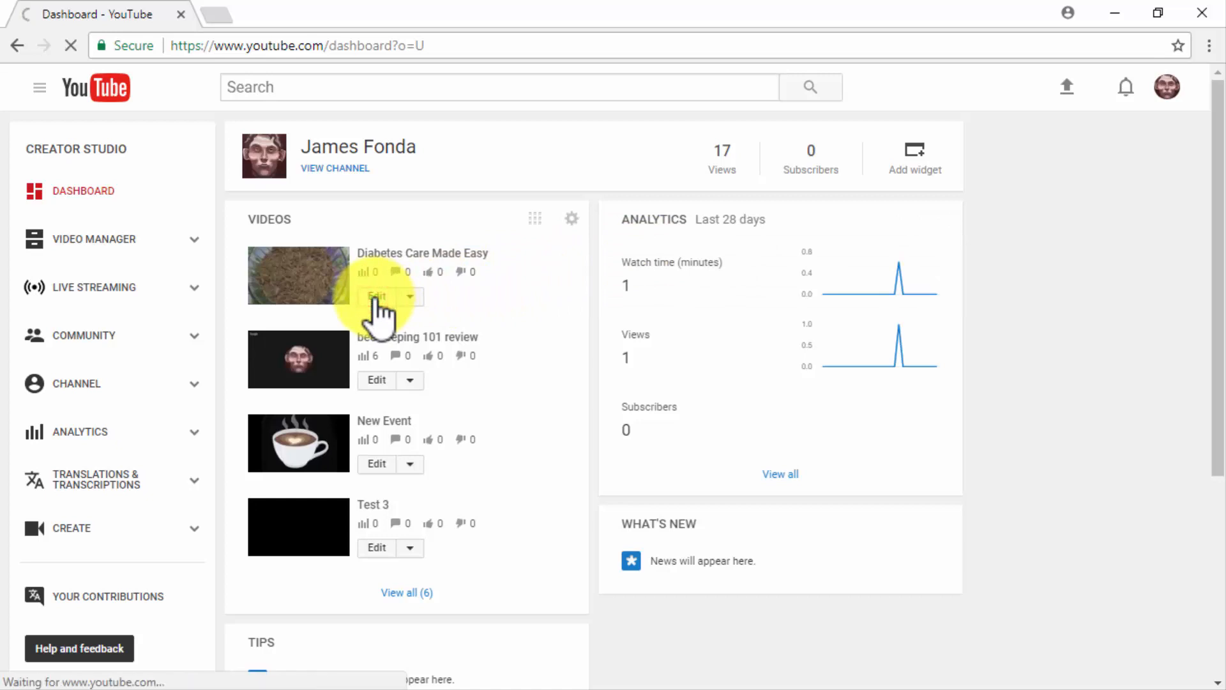
- Reach the video's Basic info and activate the title, then the empty Description field
{"action": "left_click", "coordinate": [377, 296]}
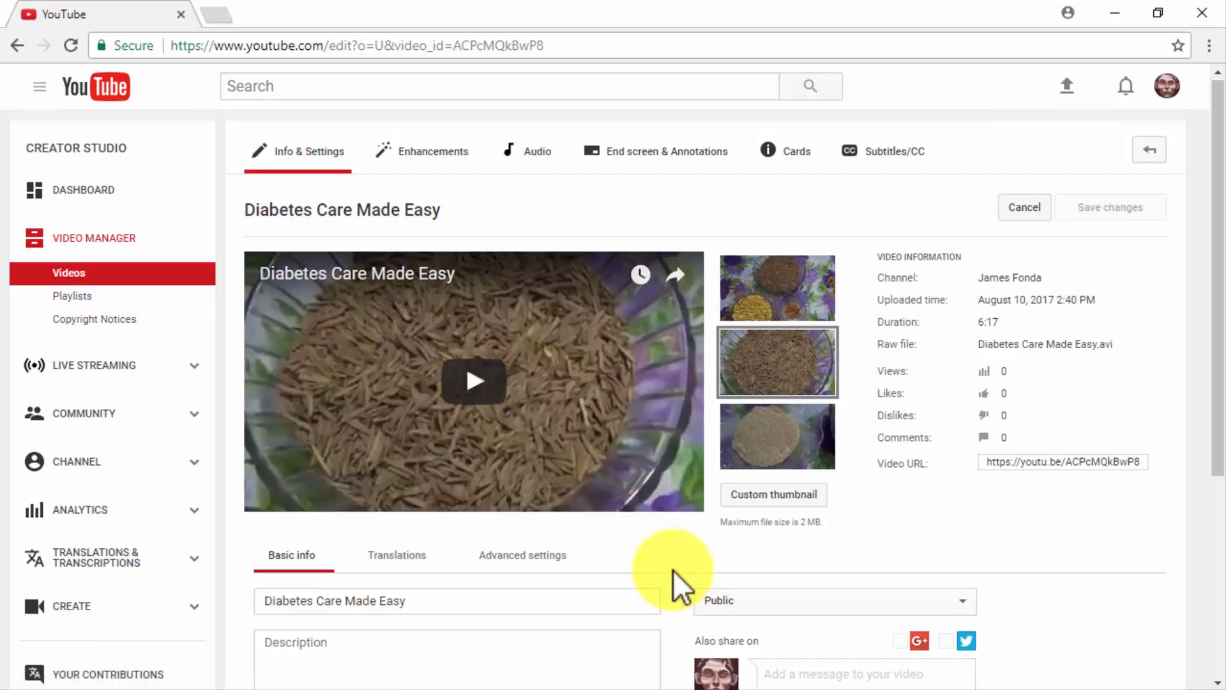
{"action": "scroll", "scroll_direction": "down", "scroll_amount": 3}
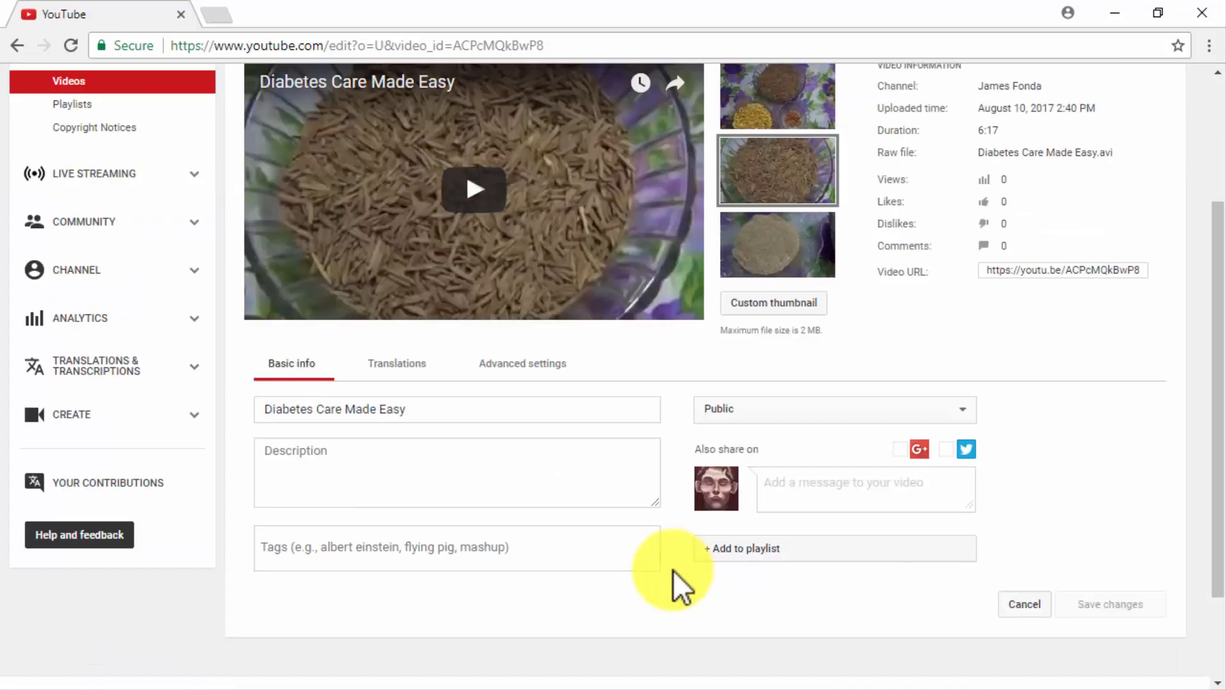
{"action": "mouse_move", "coordinate": [544, 414]}
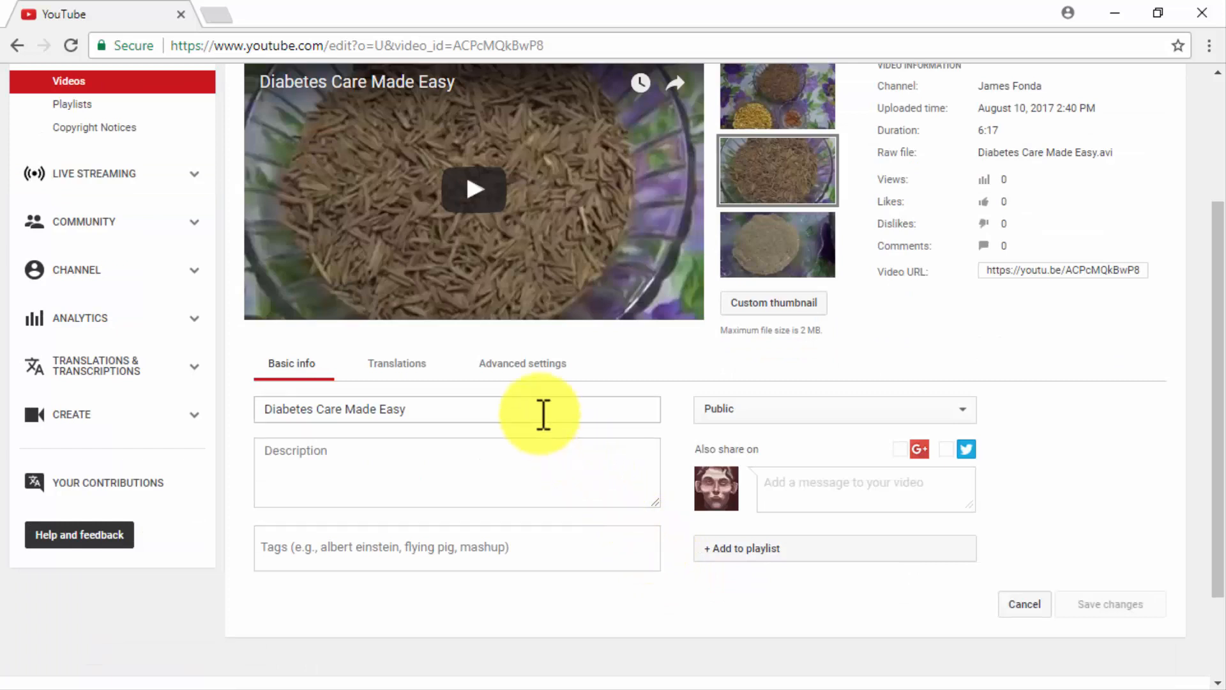
{"action": "left_click", "coordinate": [543, 409]}
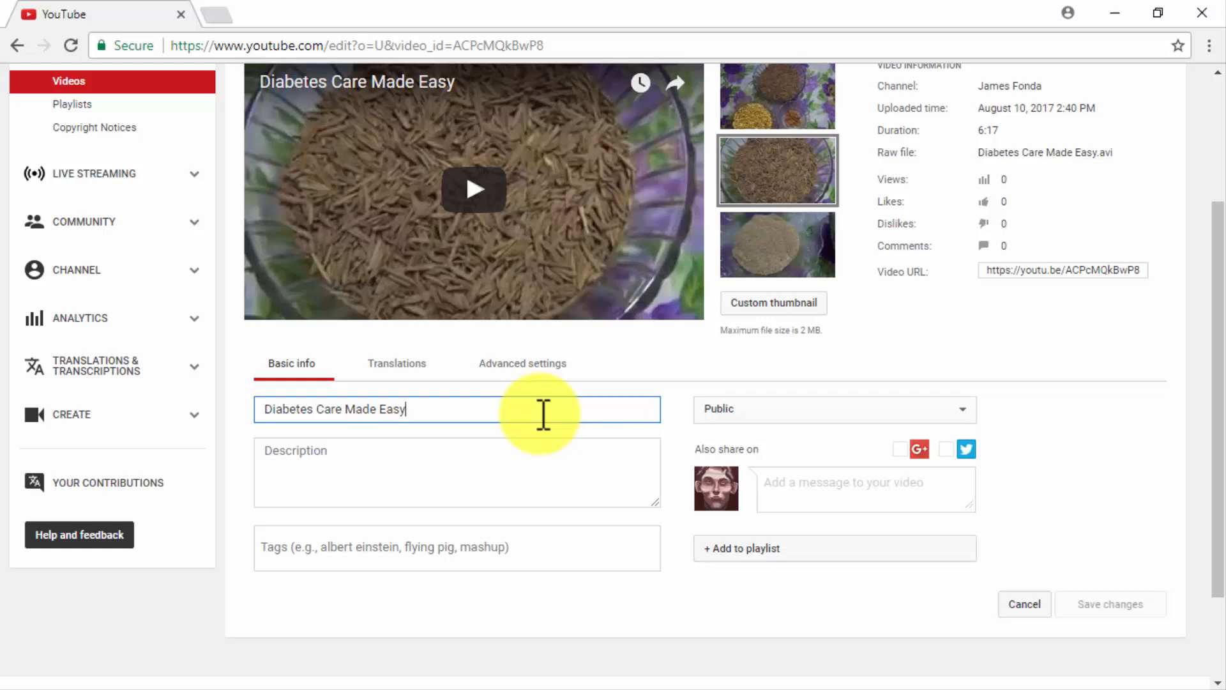
{"action": "mouse_move", "coordinate": [506, 452]}
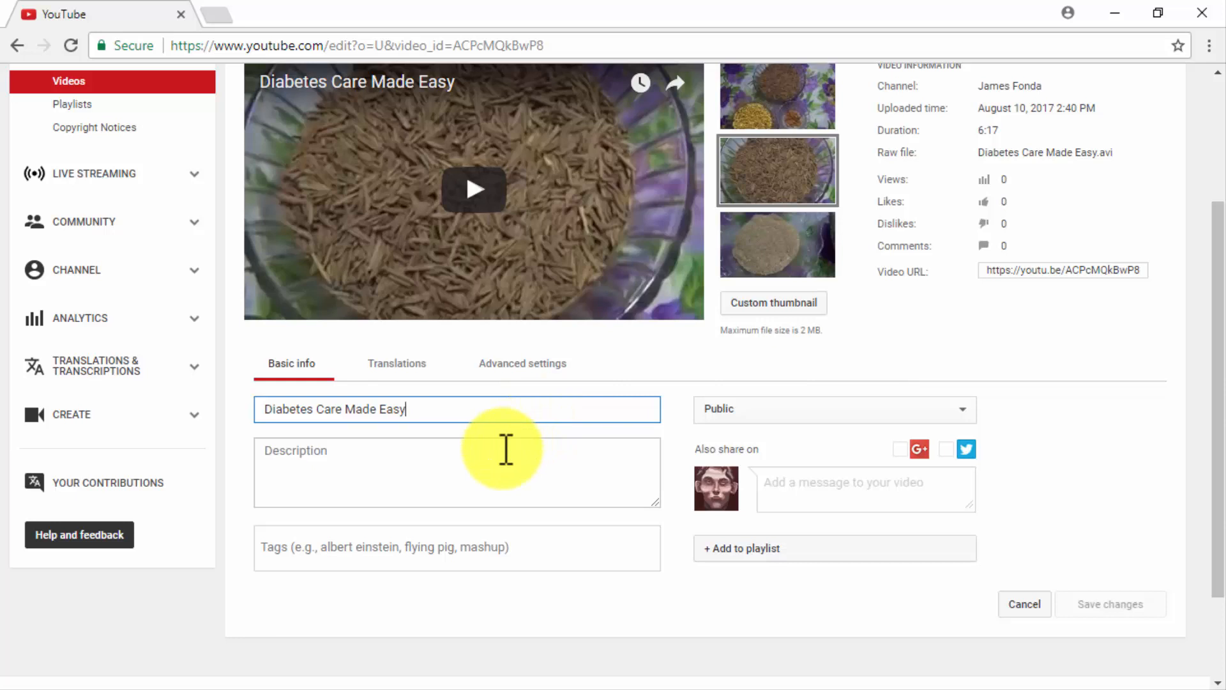
{"action": "left_click", "coordinate": [490, 462]}
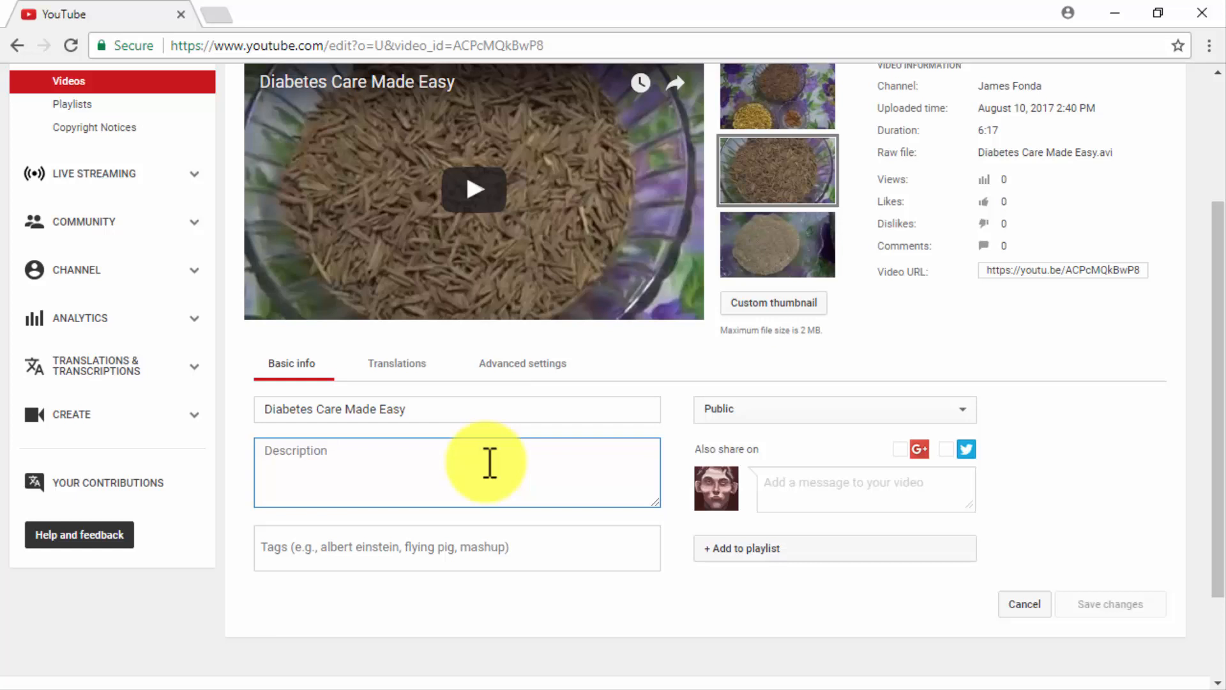
{"action": "left_click", "coordinate": [490, 465]}
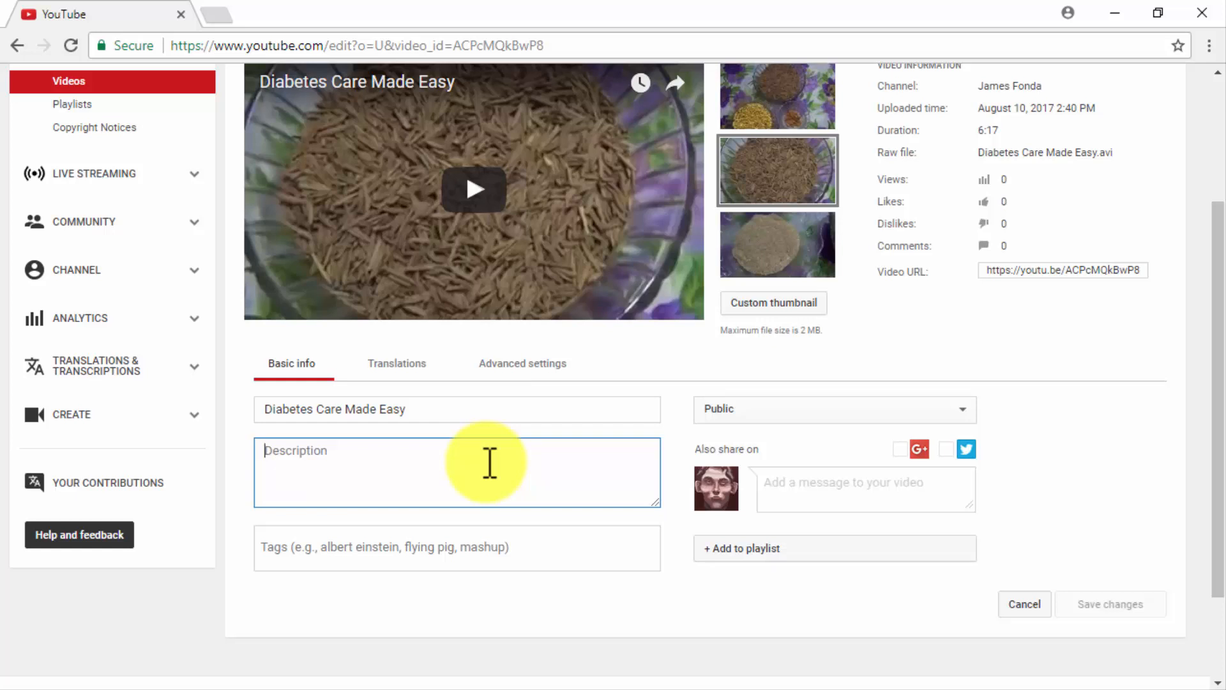
{"action": "type", "text": "Diabetes Care Made Easy, Tasty, and Affordable."}
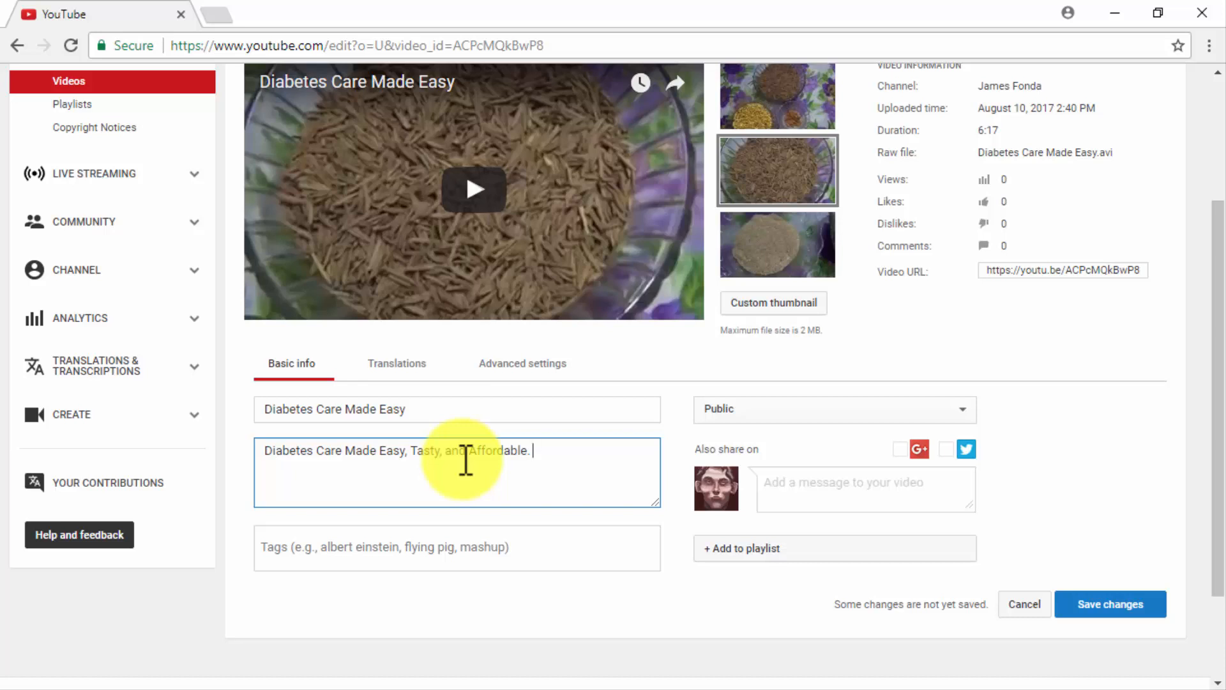
{"action": "type", "text": "Click Here For More! http://diabetescaremadeeasy.com/"}
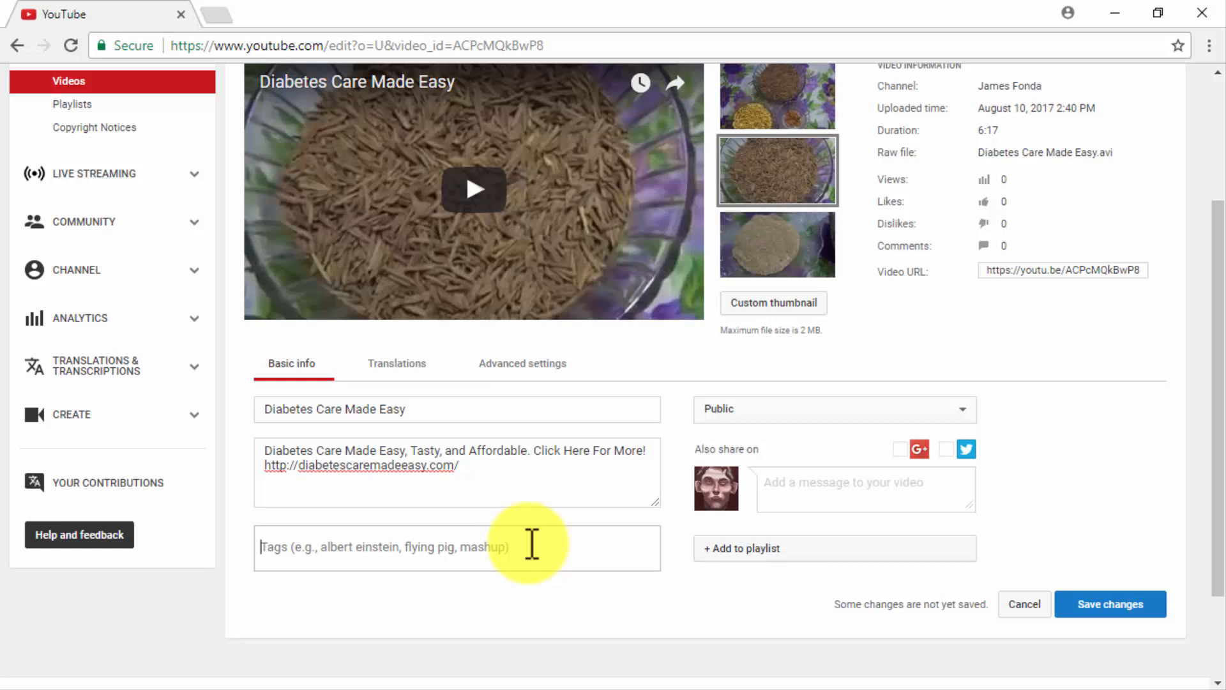
- Add the tags Health Care and healthy Eating
{"action": "type", "text": "Health Care, healthy Eating"}
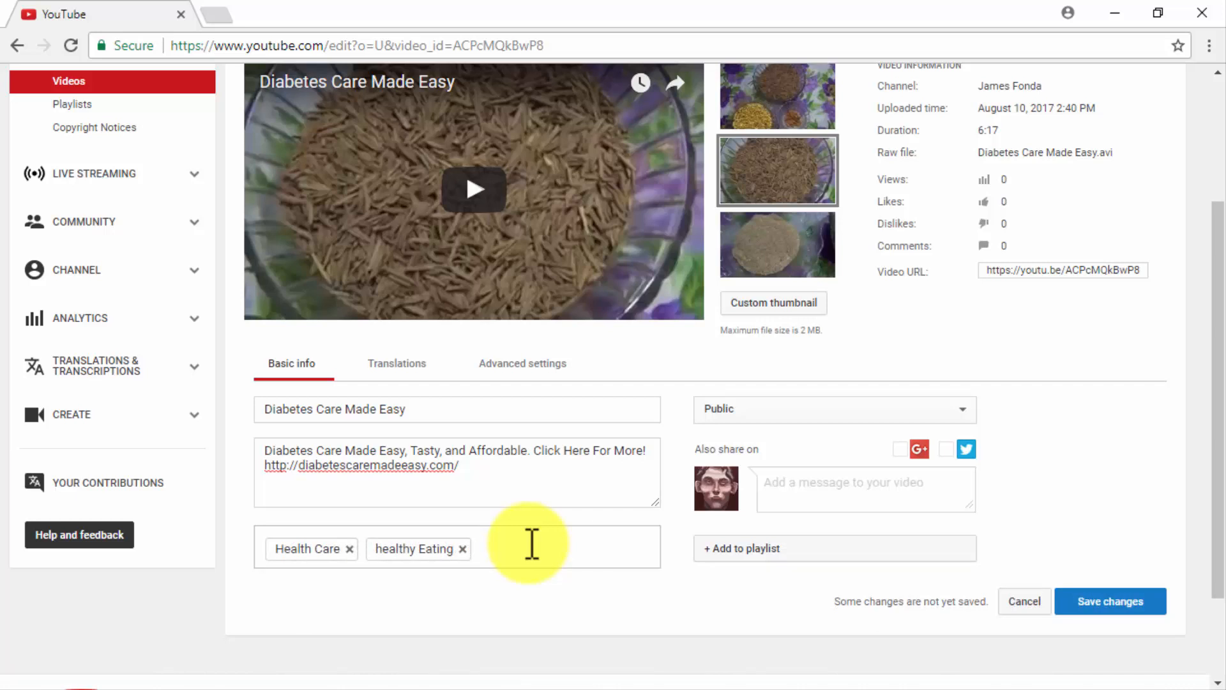
{"action": "mouse_move", "coordinate": [631, 560]}
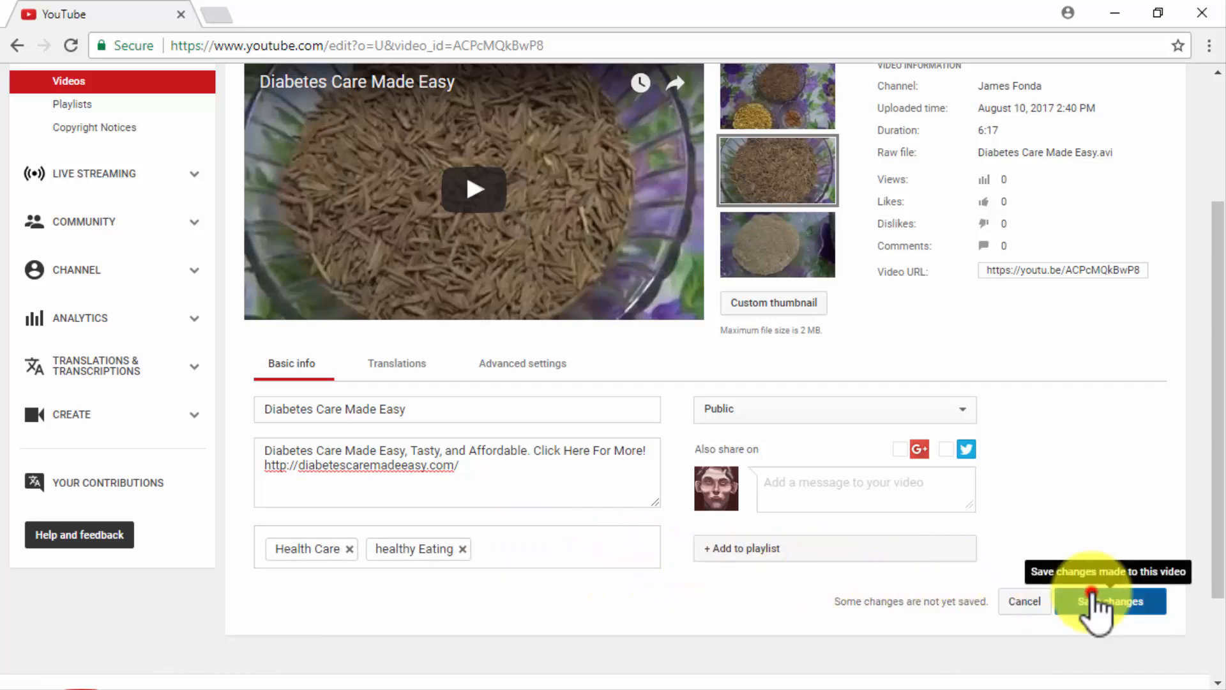
- Save the changes and expand the full description on the video's watch page
{"action": "left_click", "coordinate": [1106, 600]}
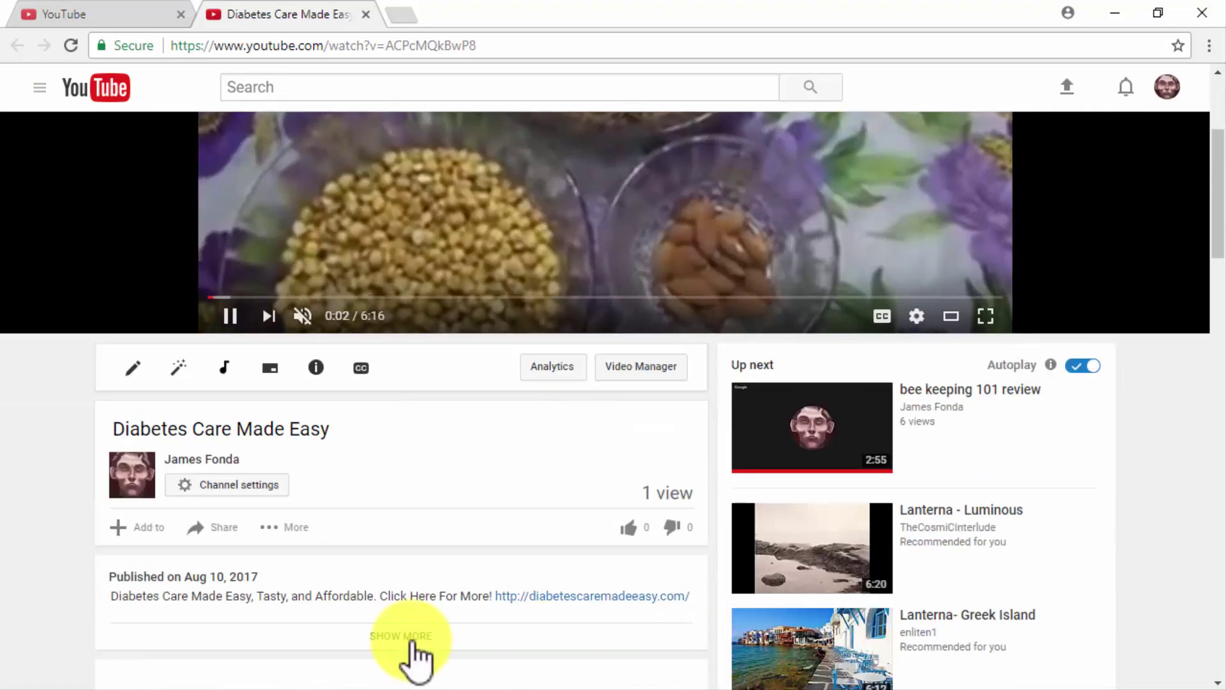
{"action": "left_click", "coordinate": [401, 636]}
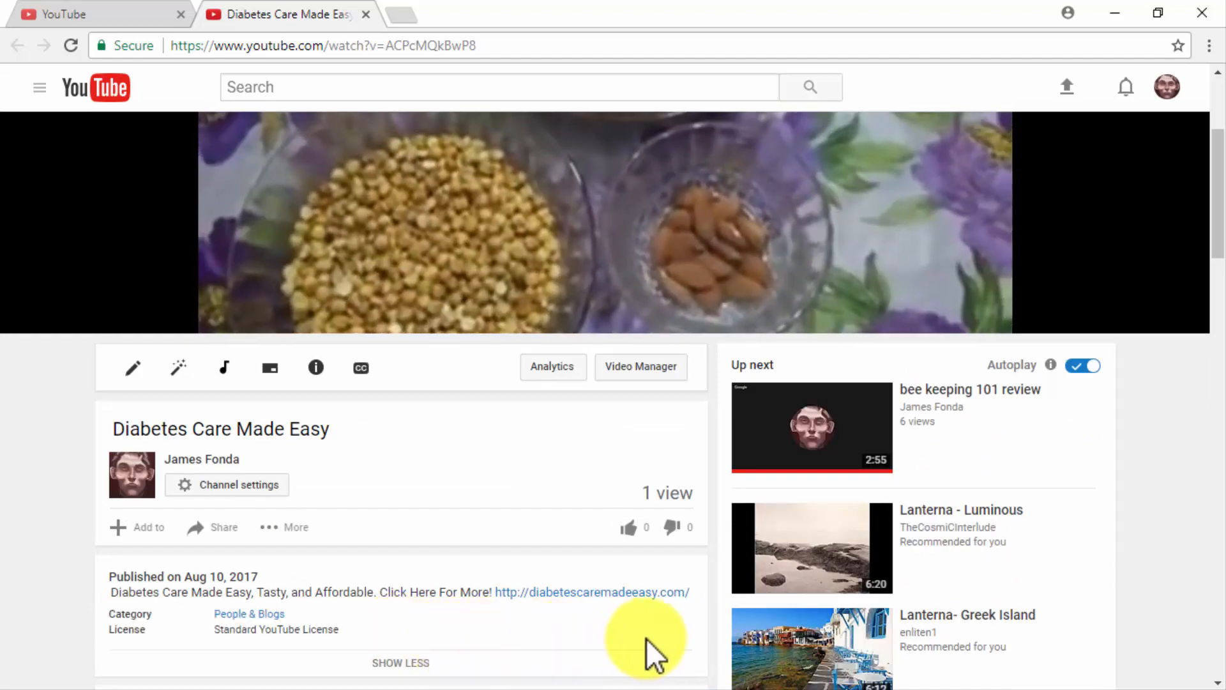